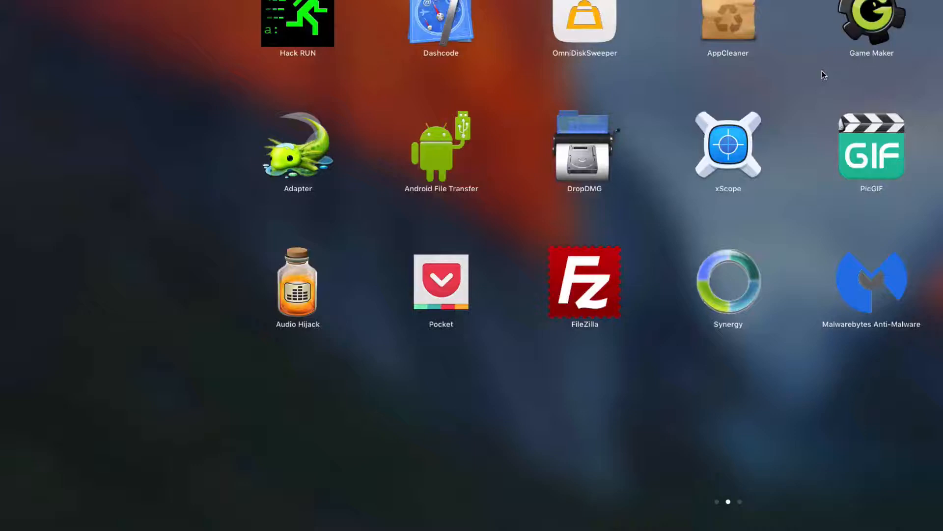
mouse_move(720, 96)
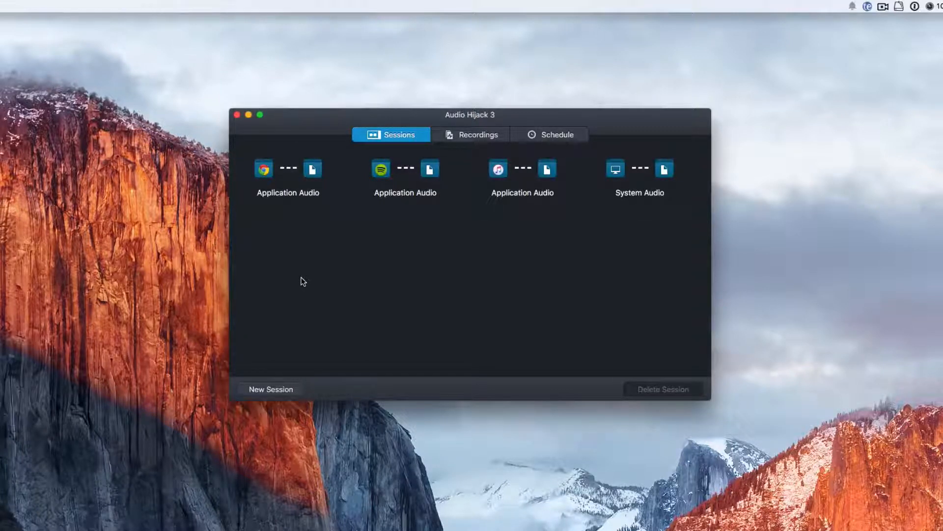
mouse_move(331, 256)
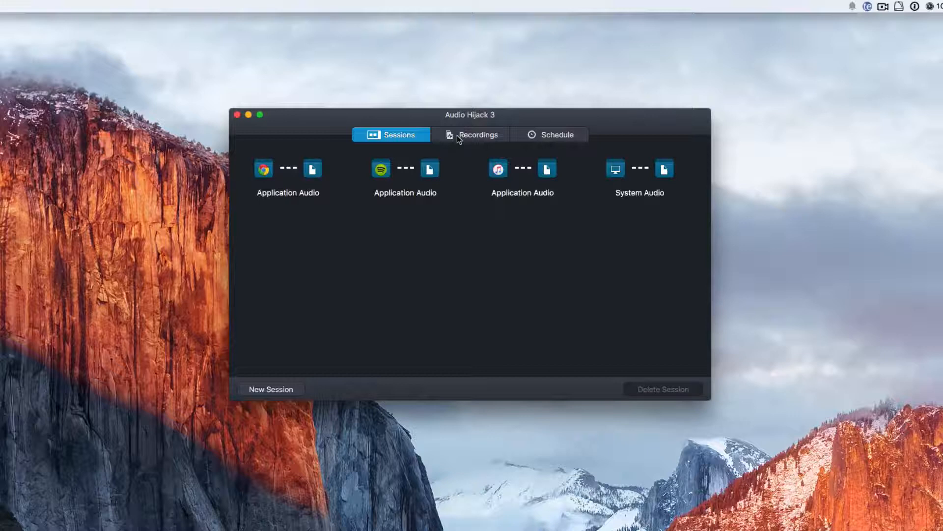
Show the recordings list and expand the 0:32 MP3 recording's player and tag fields.
left_click(470, 134)
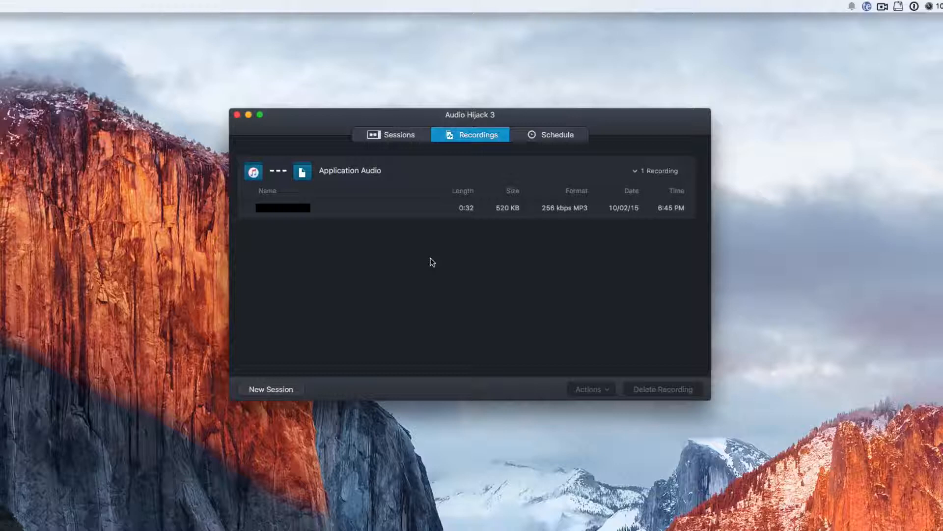
mouse_move(430, 209)
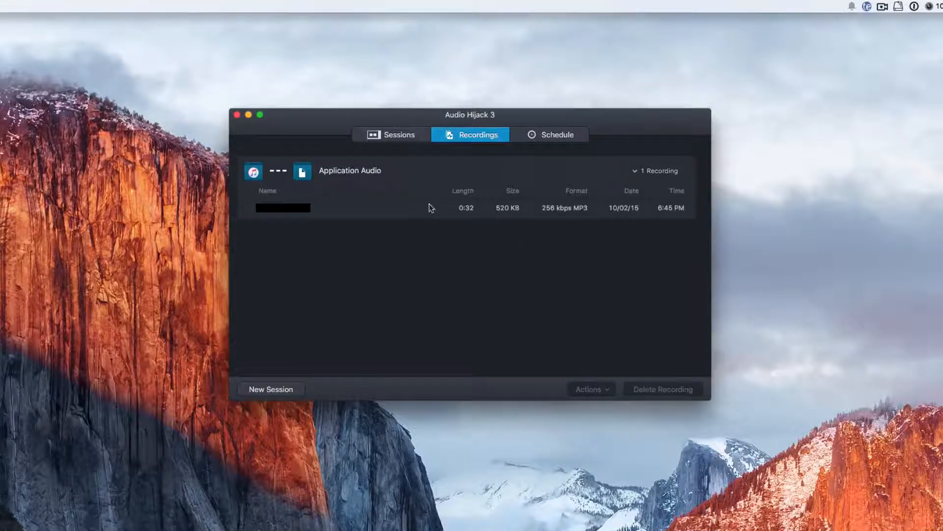
left_click(430, 209)
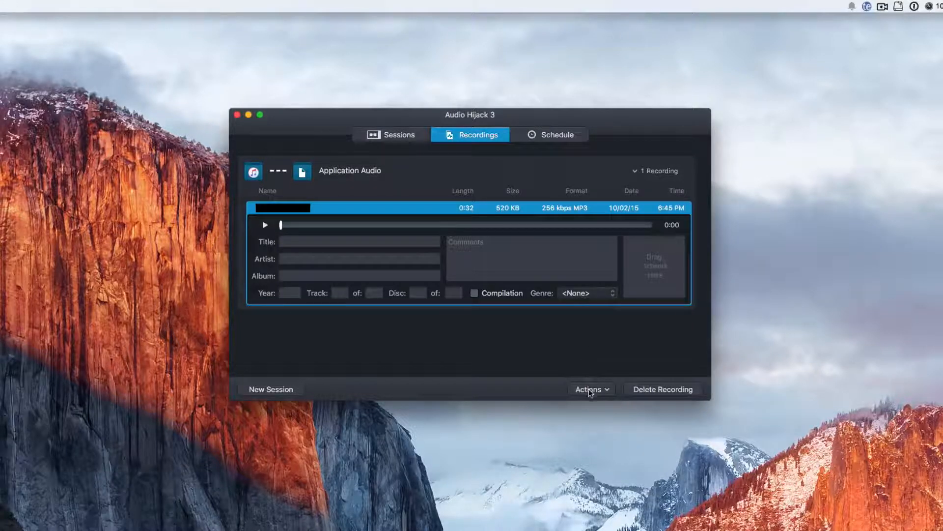
left_click(590, 389)
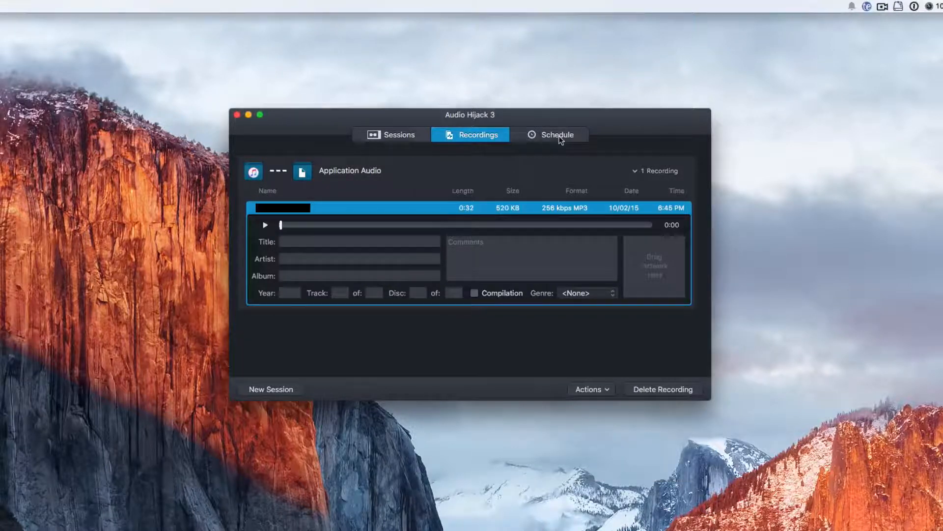
Review the schedule of four sessions with zero timers, then return to the sessions list.
left_click(557, 135)
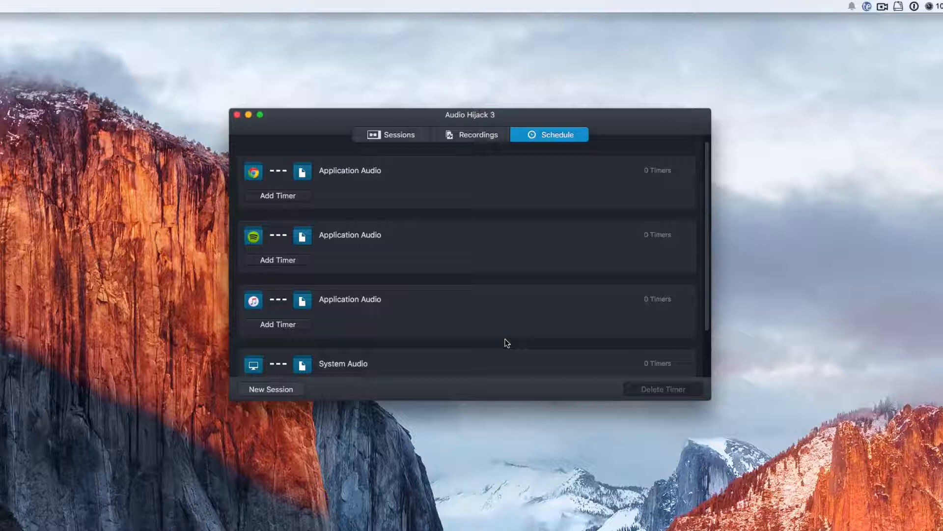
left_click(391, 134)
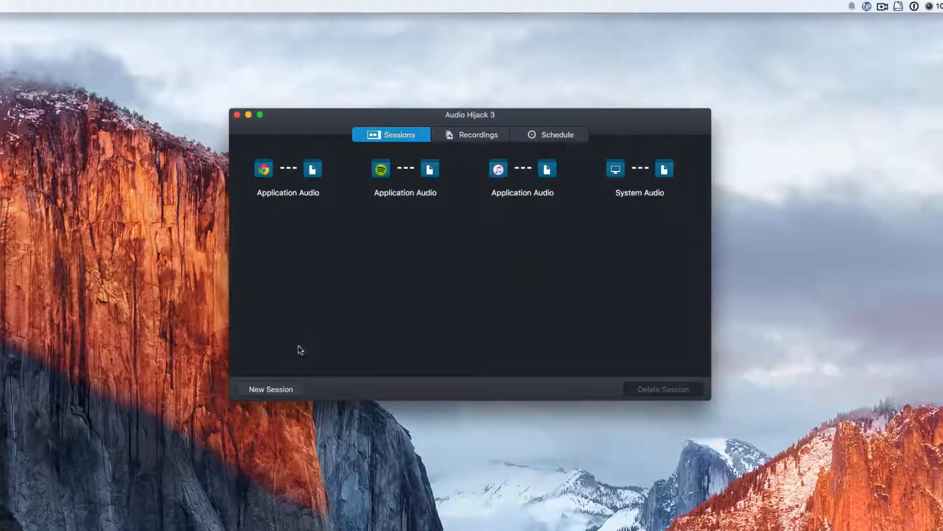
mouse_move(289, 391)
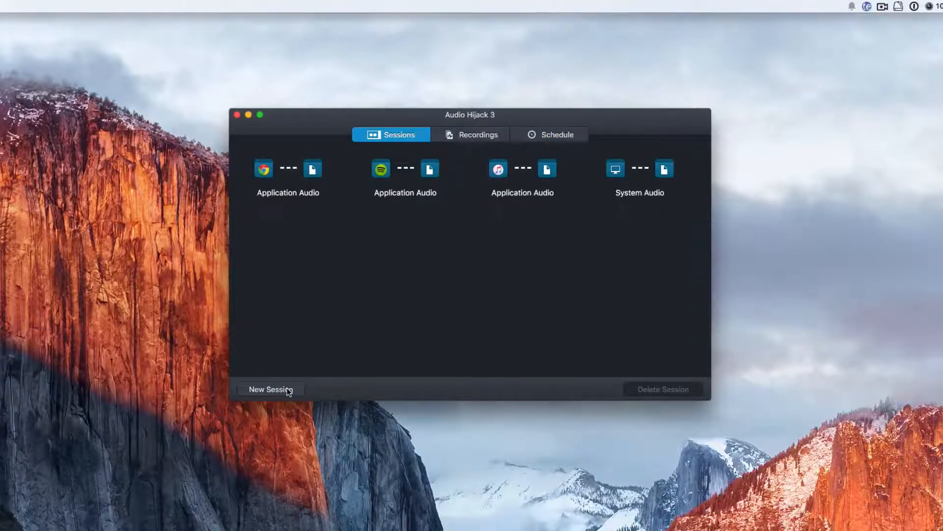
Start a new session to bring up the template chooser.
left_click(271, 390)
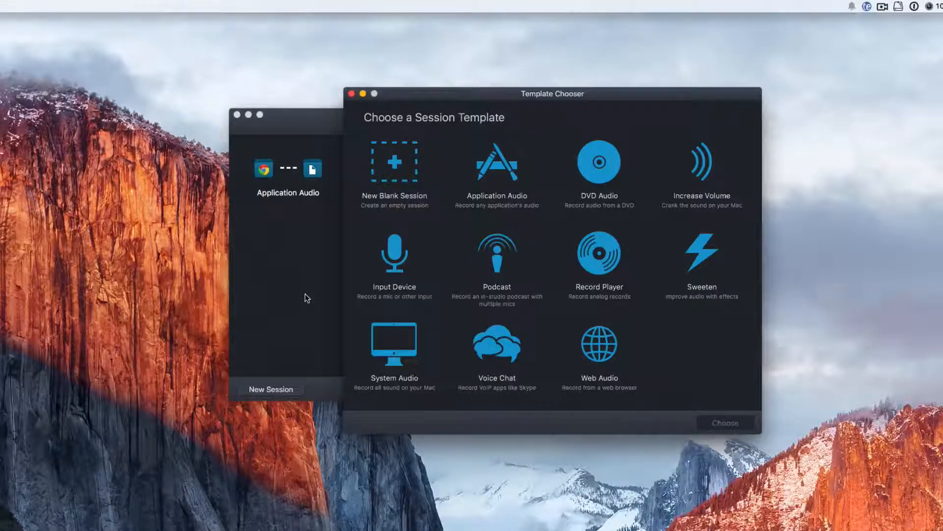
mouse_move(310, 293)
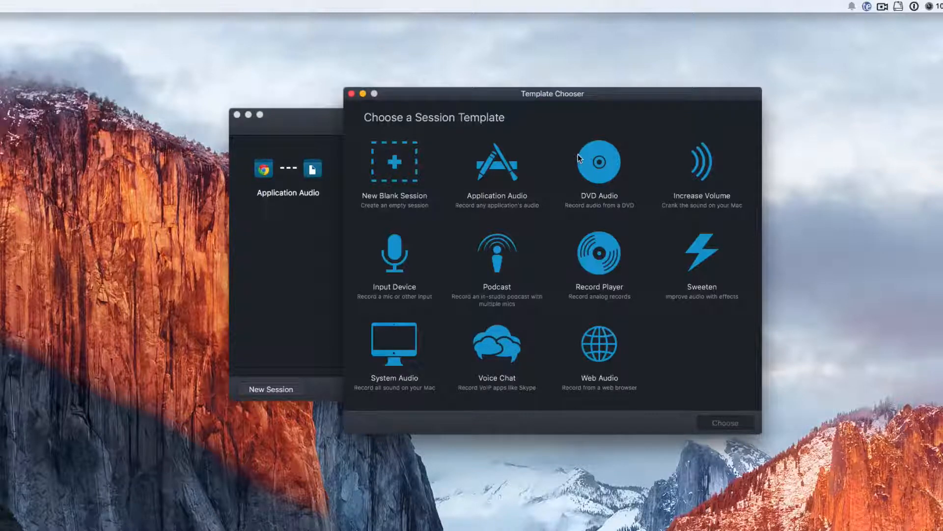
mouse_move(593, 274)
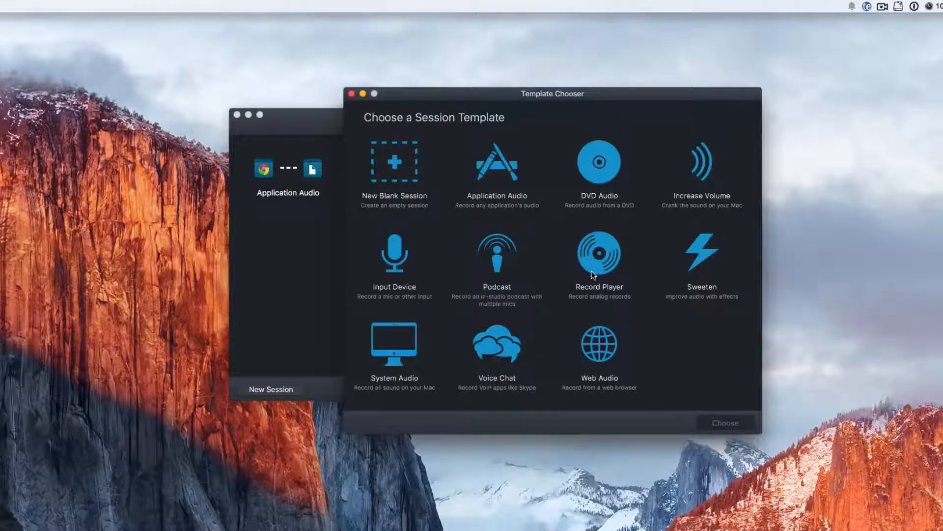
mouse_move(415, 391)
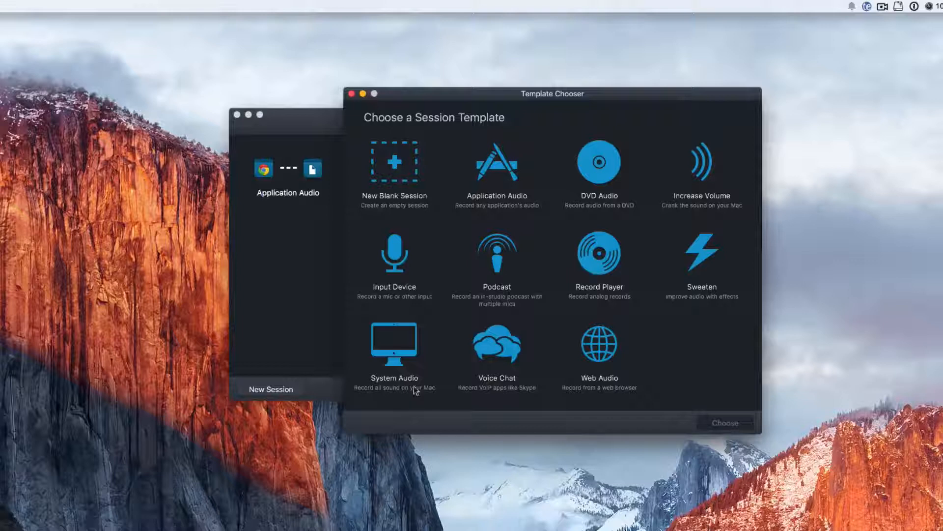
mouse_move(488, 347)
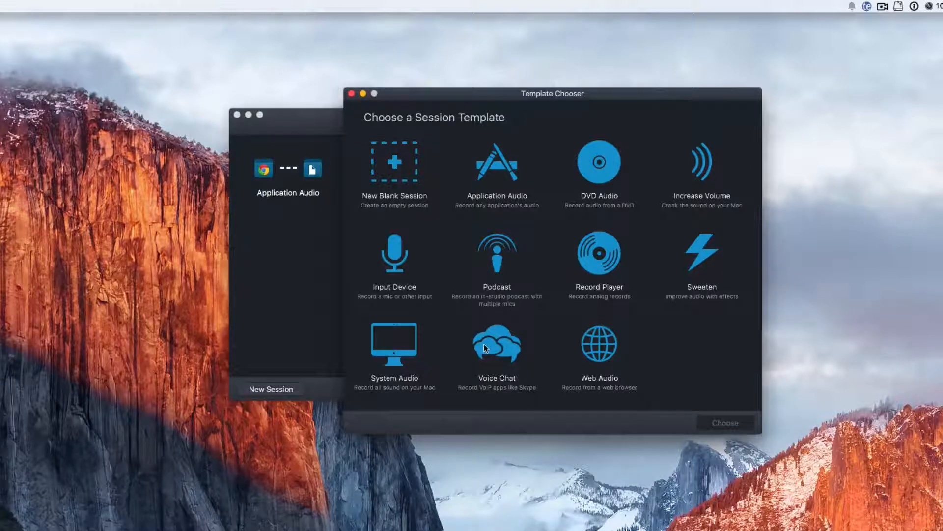
mouse_move(612, 349)
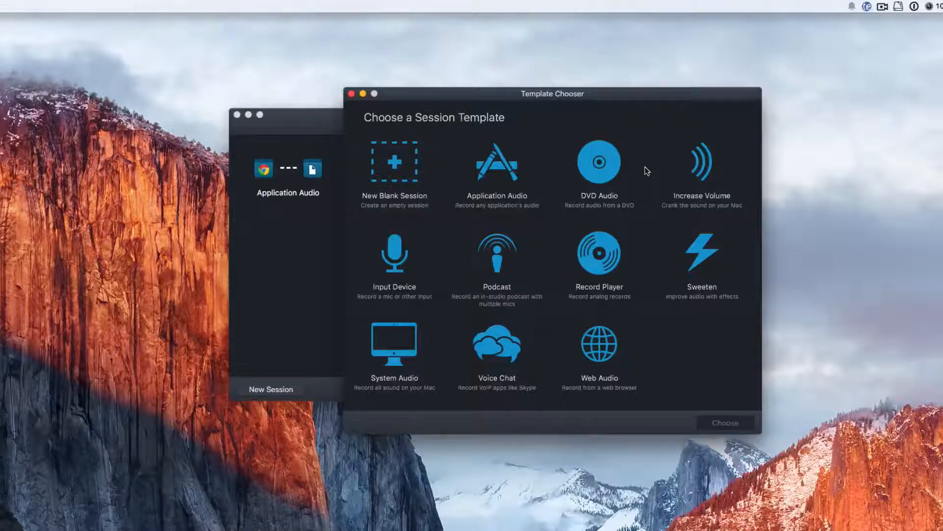
mouse_move(690, 177)
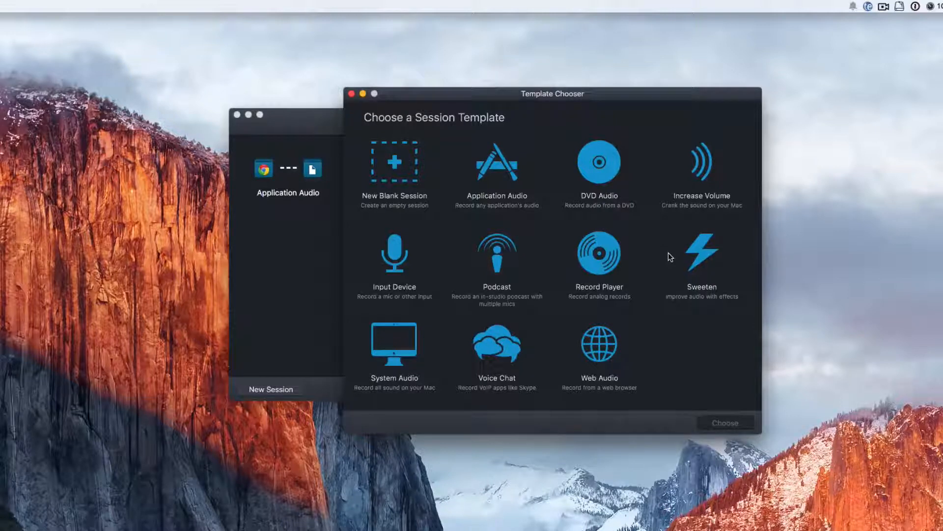
mouse_move(448, 256)
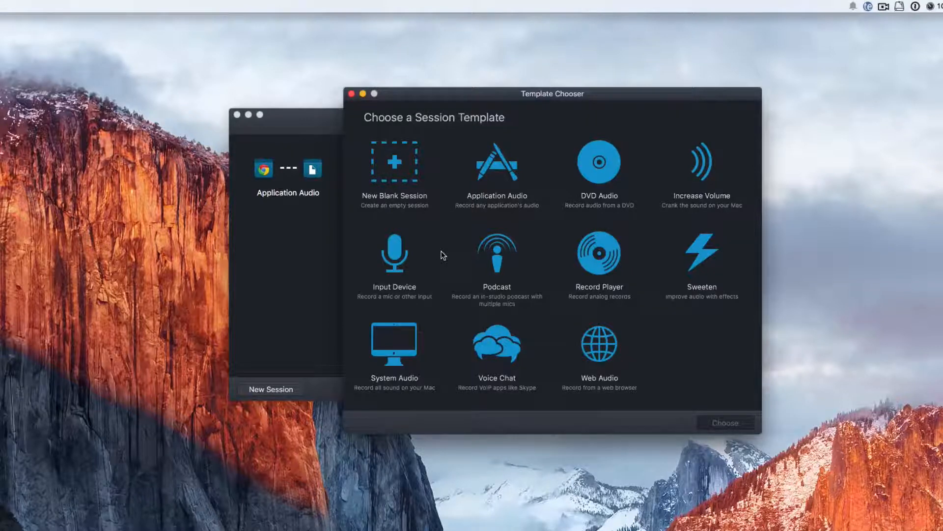
mouse_move(404, 257)
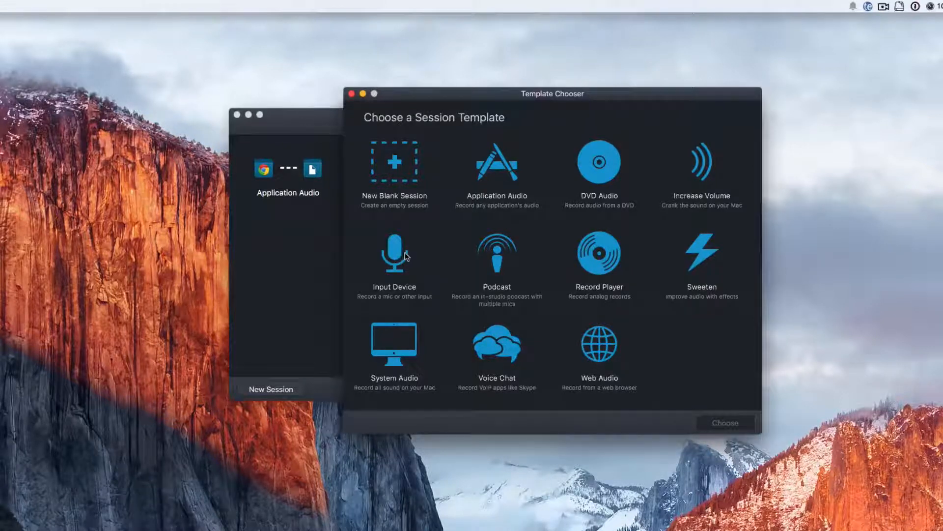
mouse_move(494, 260)
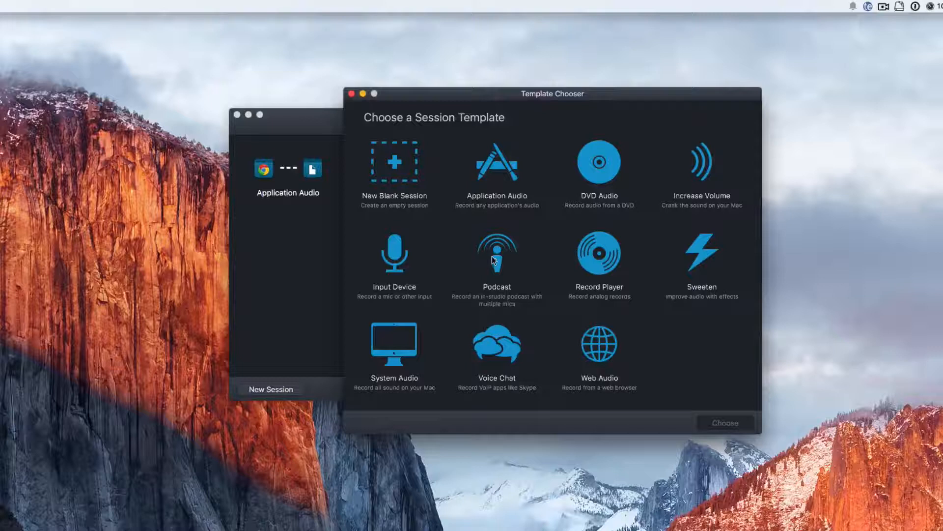
mouse_move(454, 257)
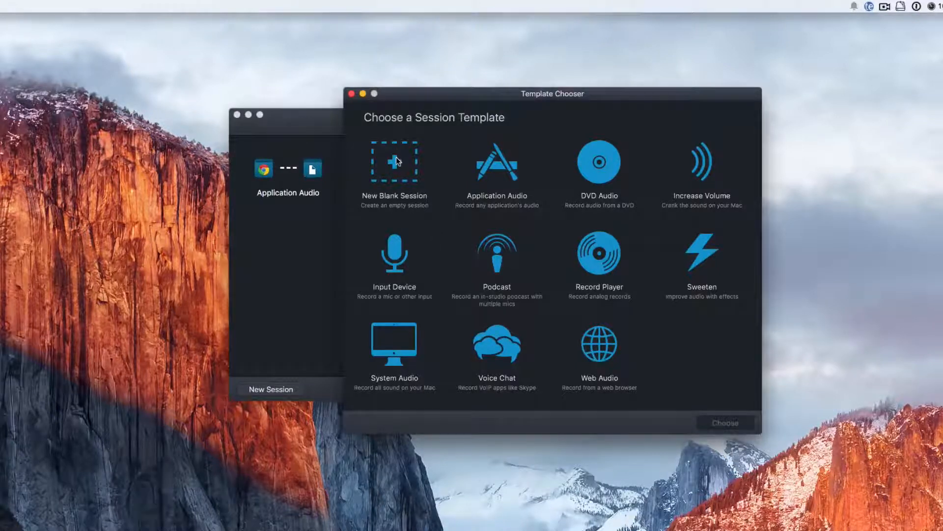
Create a New Blank Session with no source or output.
left_click(396, 161)
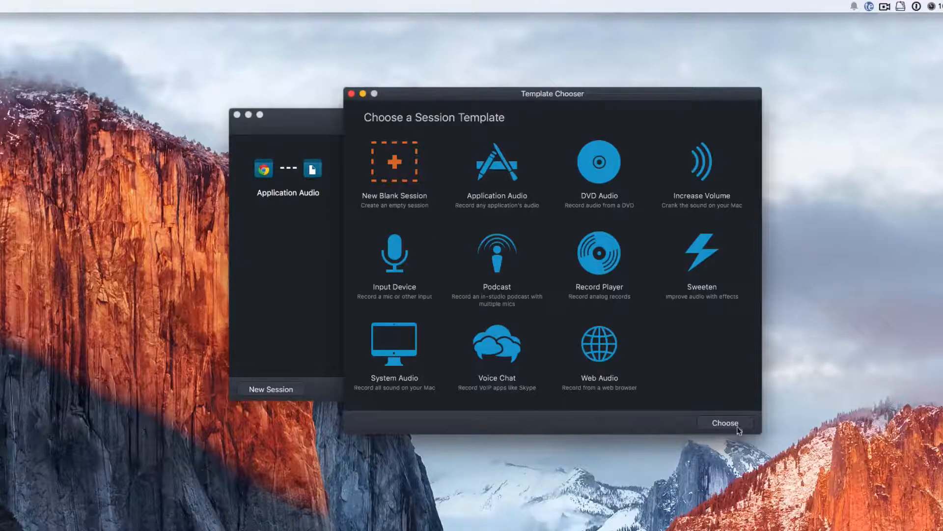
left_click(726, 423)
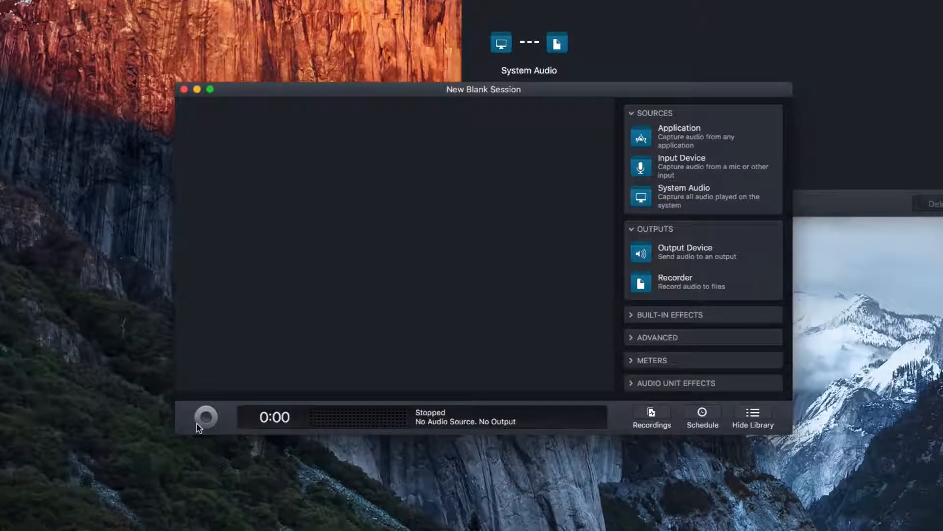
mouse_move(268, 419)
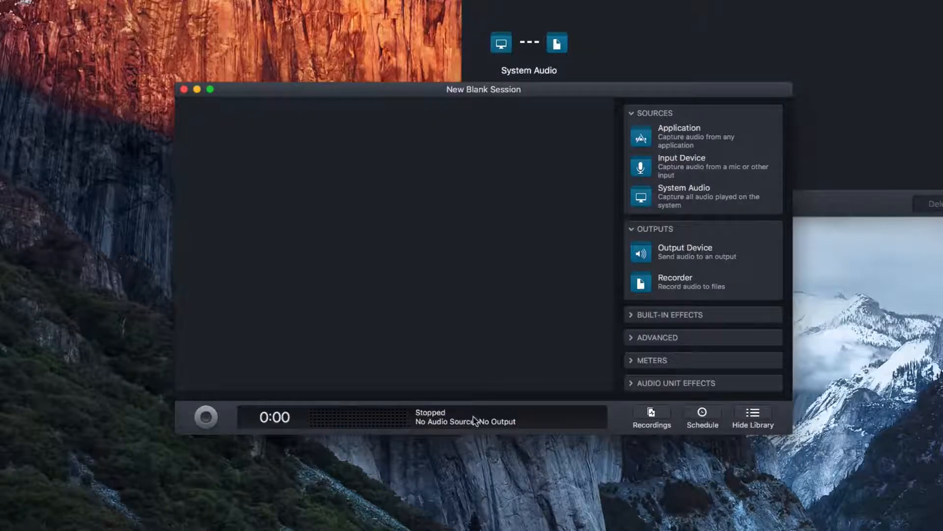
mouse_move(625, 415)
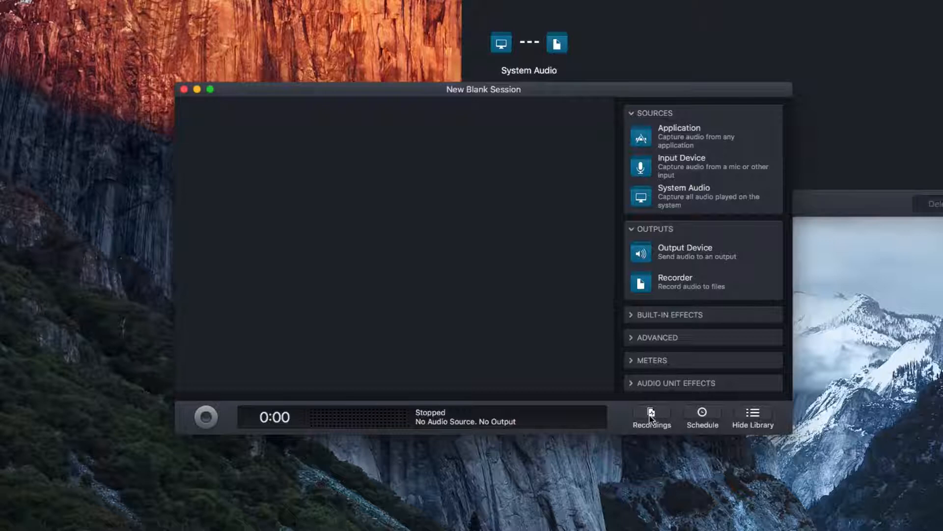
mouse_move(737, 420)
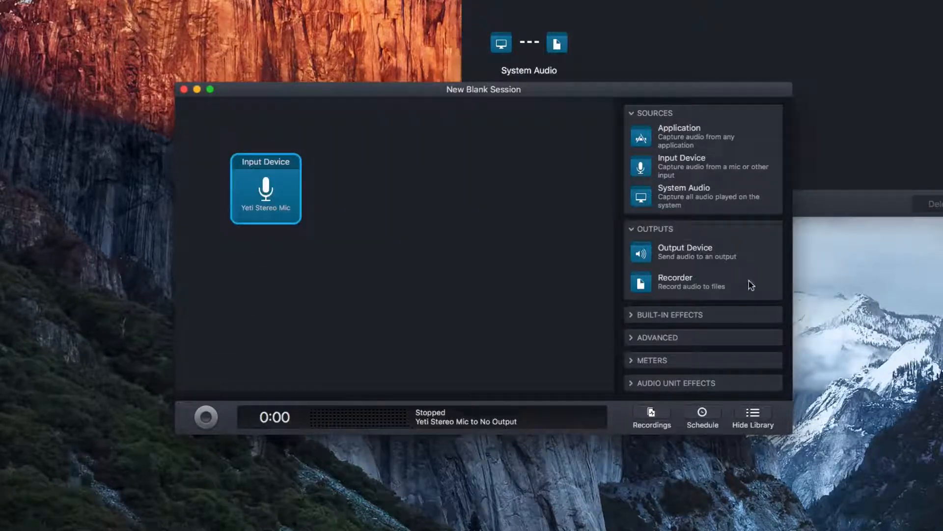
mouse_move(730, 290)
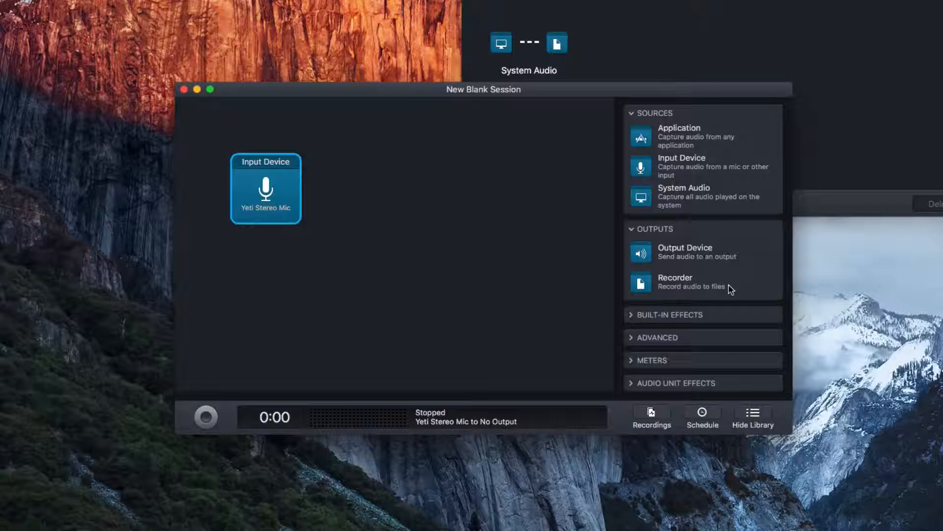
mouse_move(322, 236)
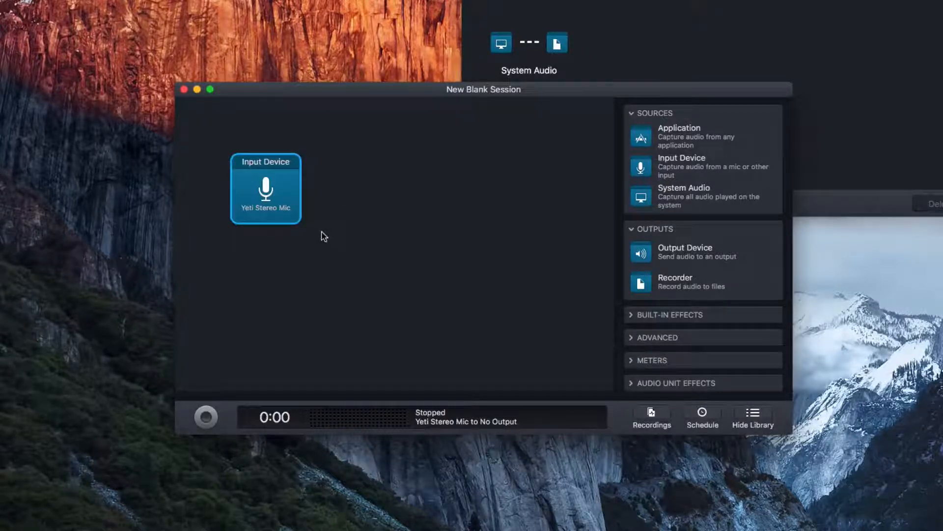
mouse_move(321, 242)
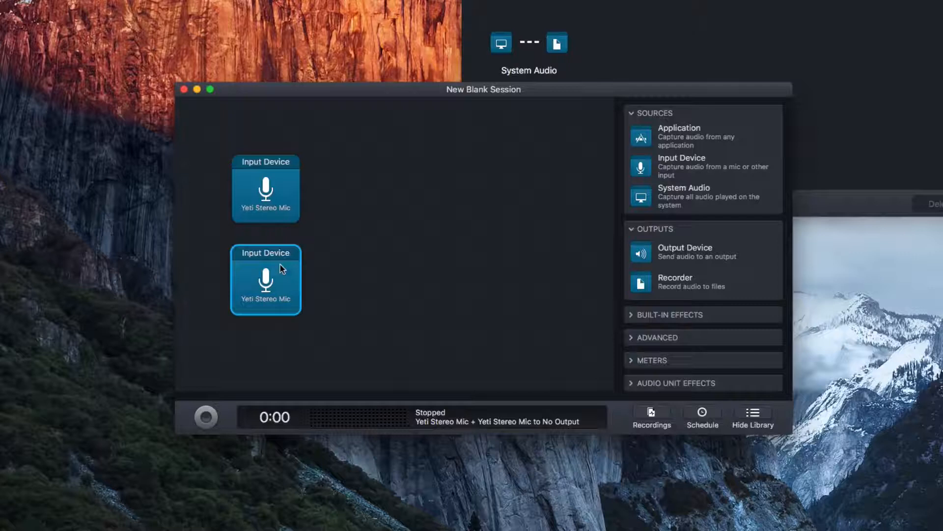
mouse_move(286, 303)
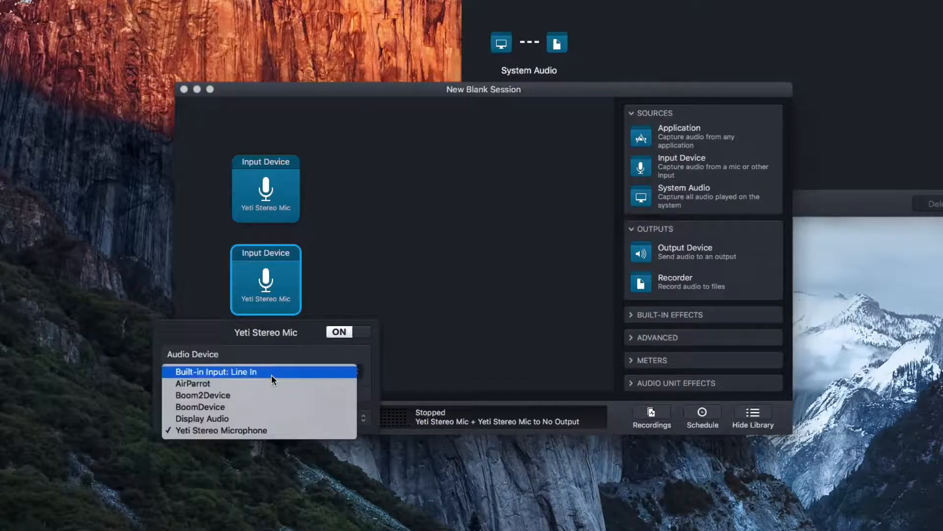
Set the second input device to Display Audio, keeping the Manual preset.
left_click(202, 418)
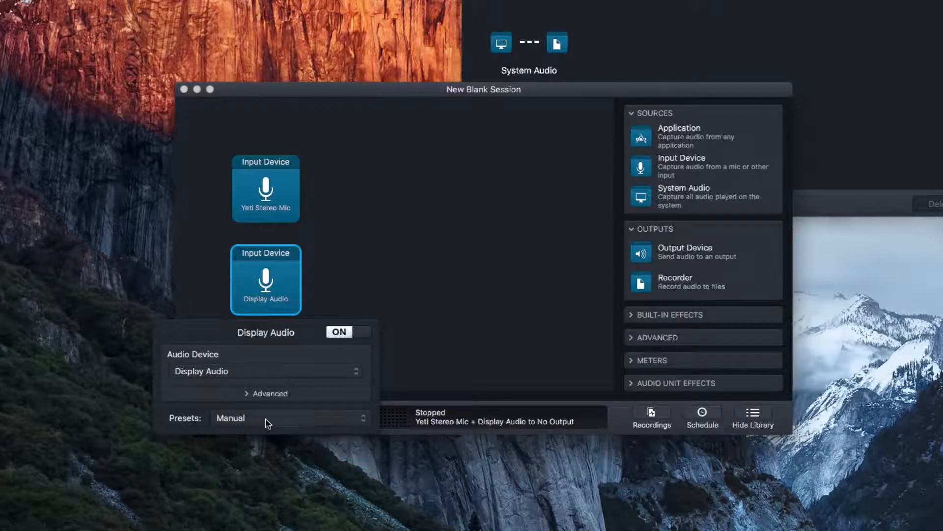
mouse_move(271, 412)
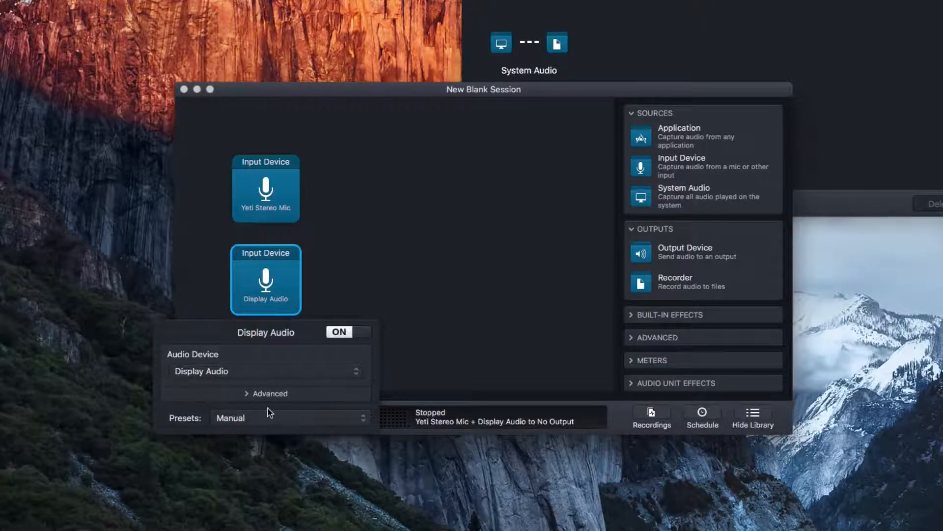
left_click(270, 393)
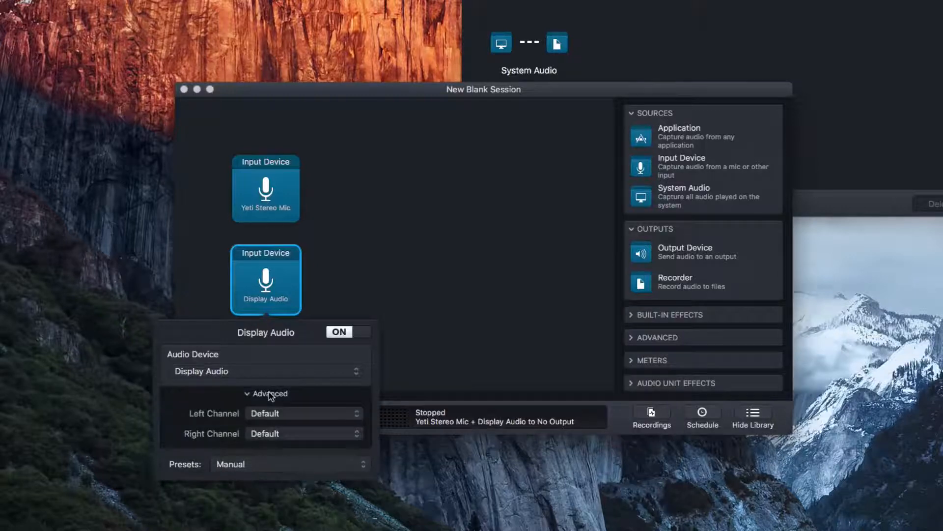
left_click(266, 393)
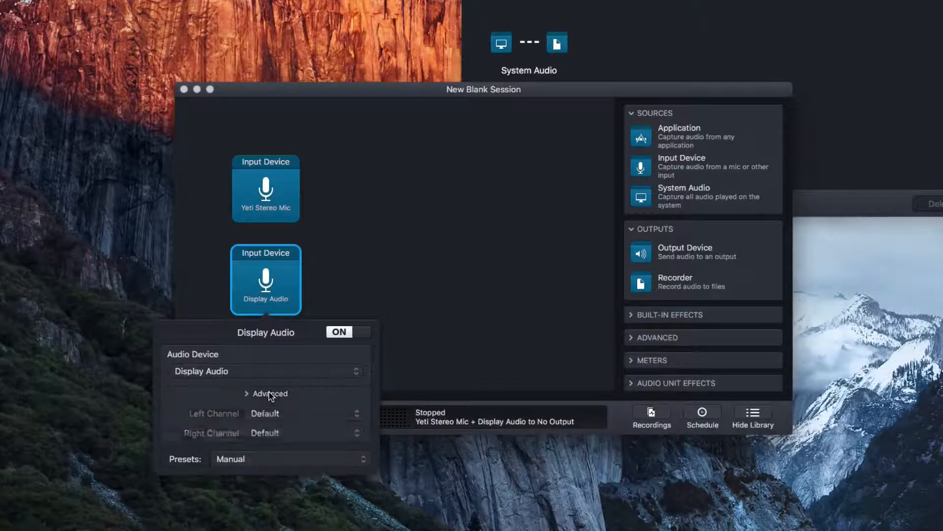
left_click(289, 458)
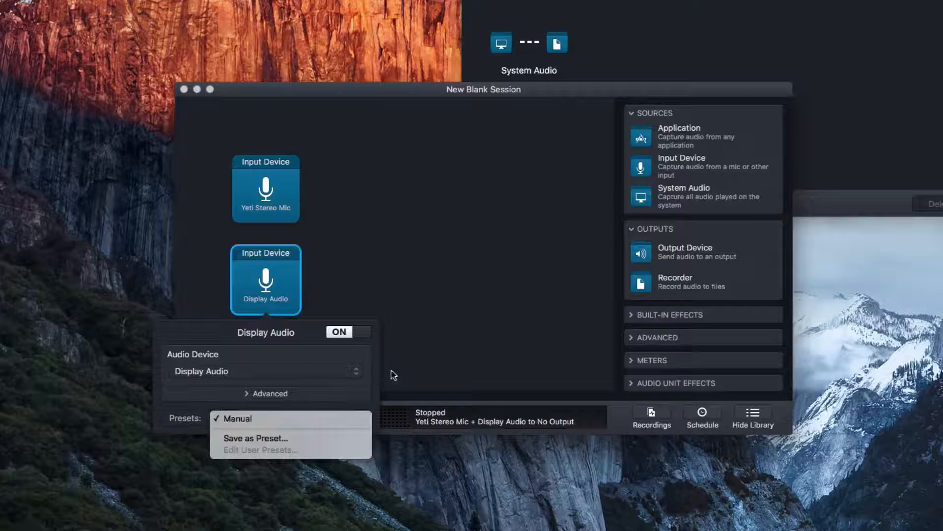
left_click(329, 268)
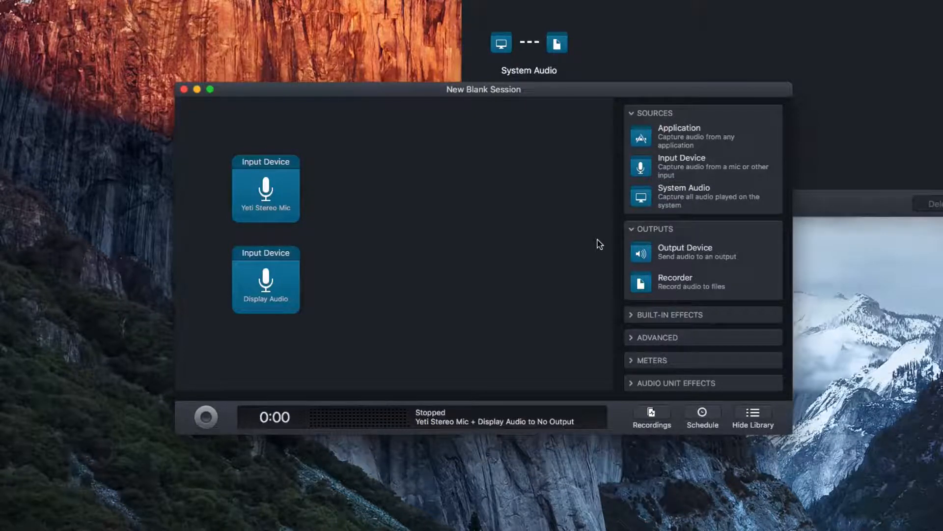
mouse_move(610, 262)
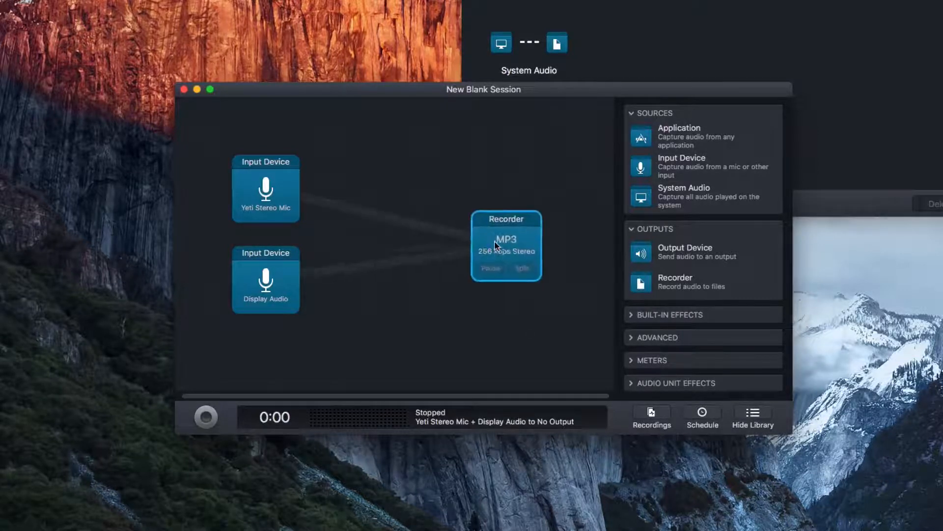
Add a Recorder output fed by both inputs, saving 256 kbps stereo MP3.
left_click_drag(505, 245, 413, 237)
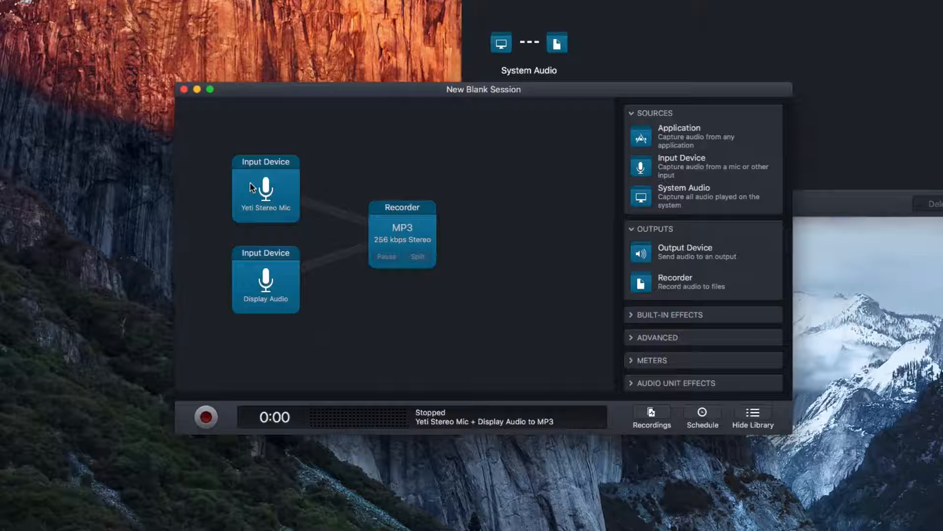
mouse_move(273, 206)
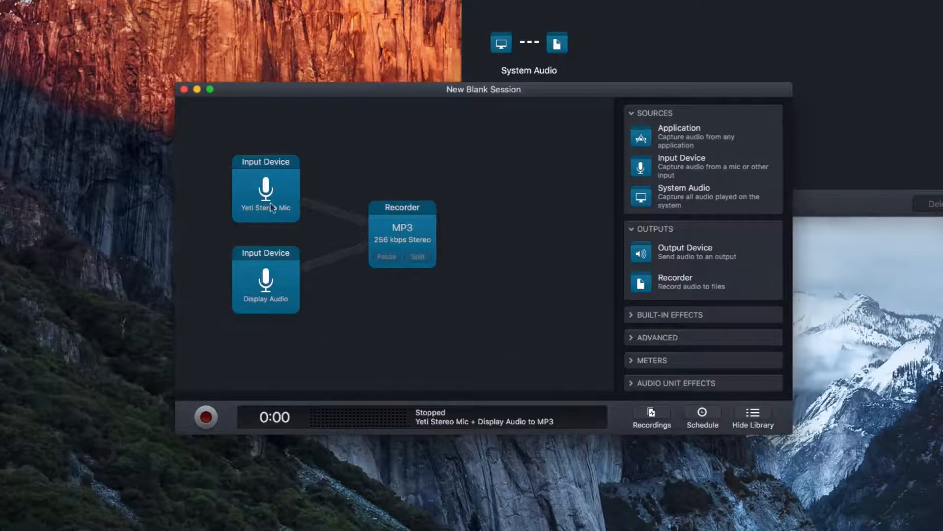
mouse_move(274, 204)
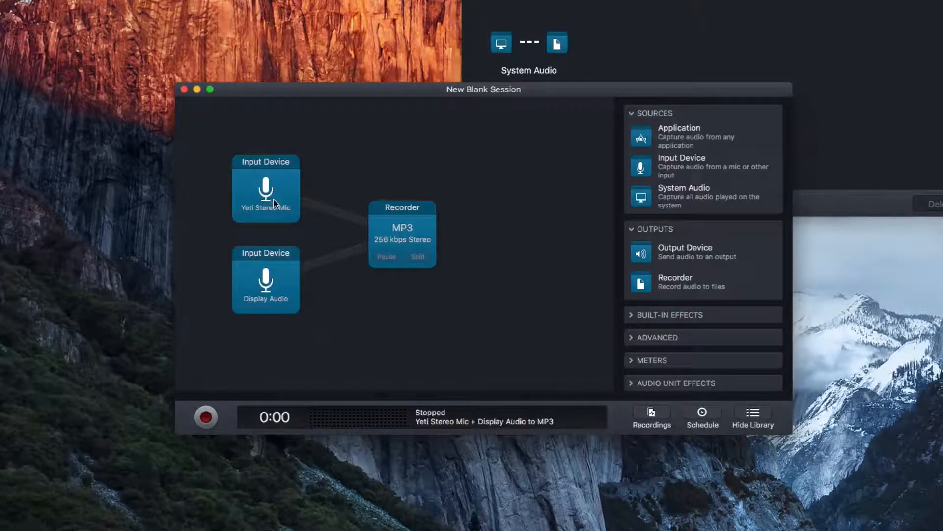
mouse_move(401, 226)
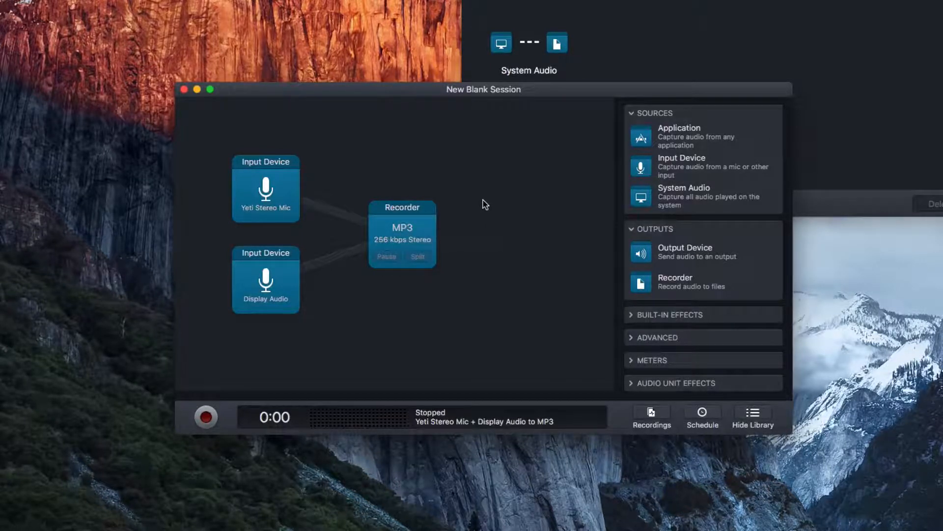
mouse_move(556, 208)
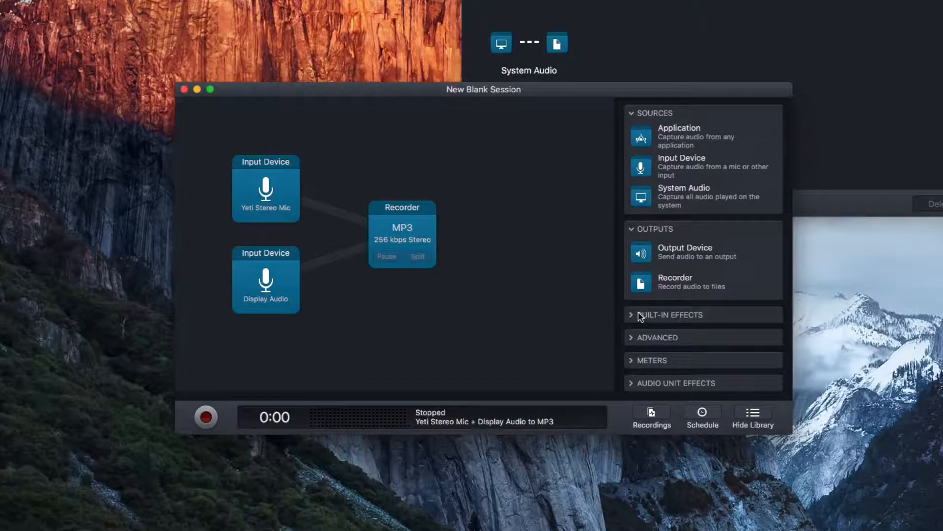
Insert a Bass & Treble effect before the Recorder and boost bass to 22.
left_click(639, 314)
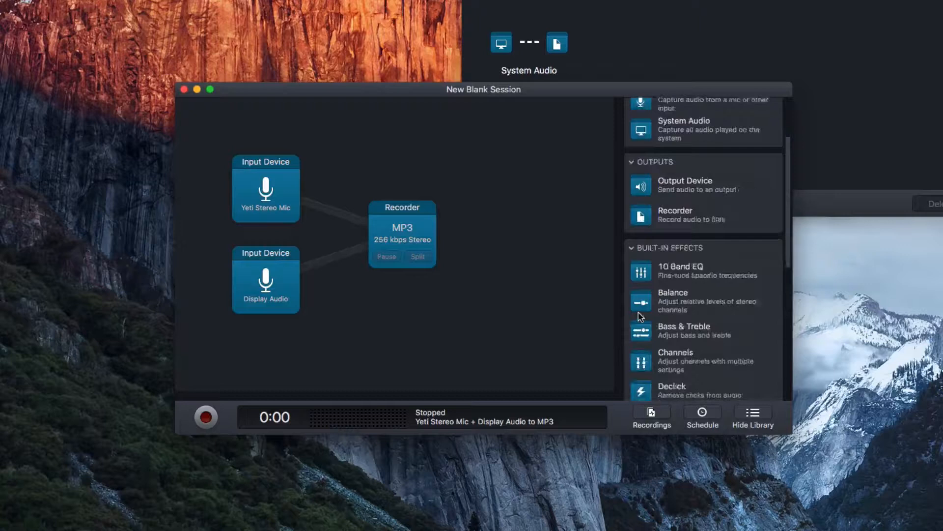
scroll("down", 3)
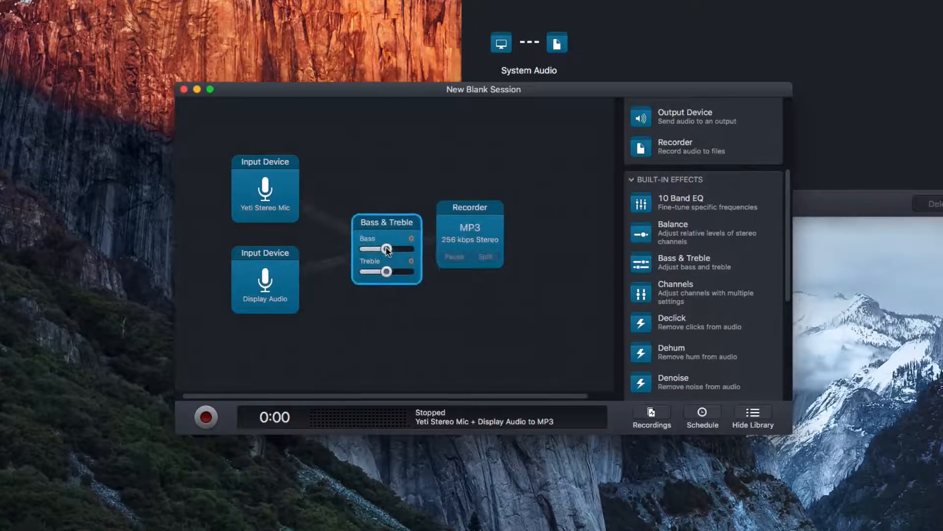
left_click_drag(387, 248, 376, 235)
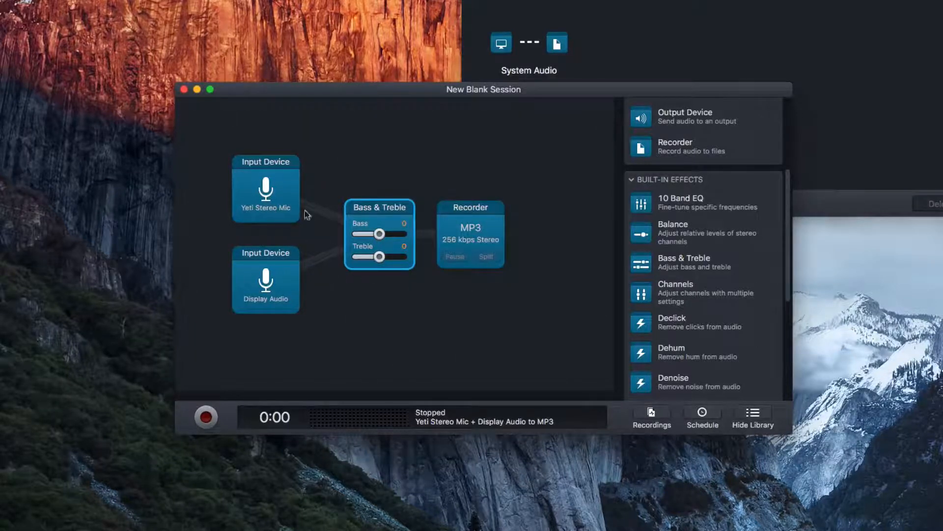
left_click_drag(379, 233, 388, 234)
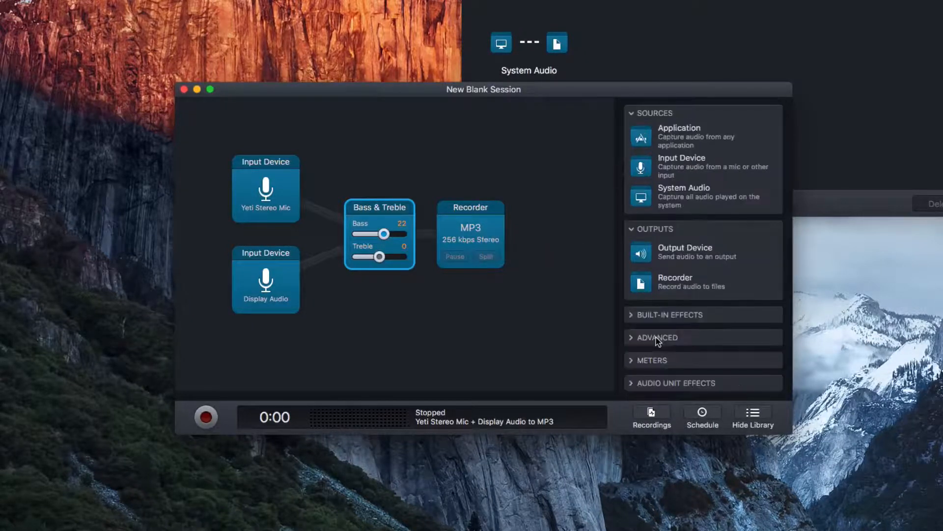
Add VU Meters between the Bass & Treble effect and the Recorder.
left_click(657, 337)
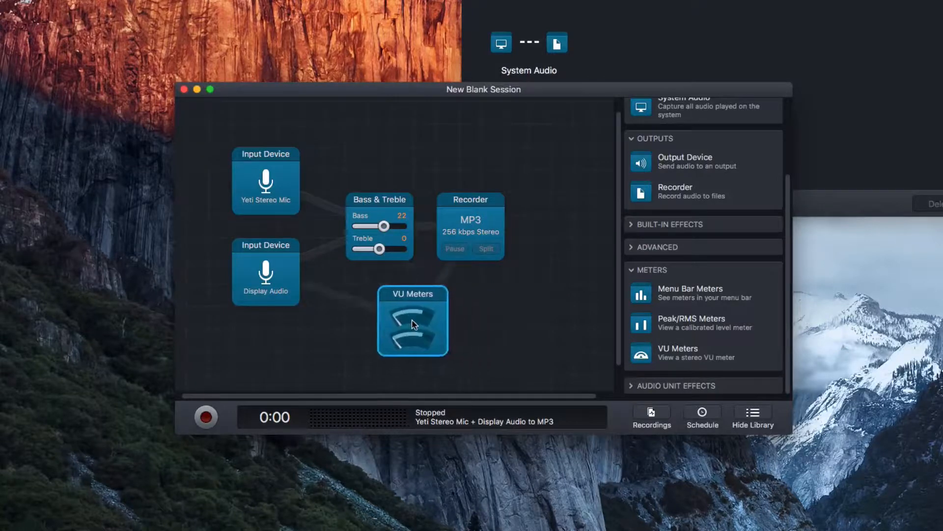
left_click_drag(413, 321, 363, 236)
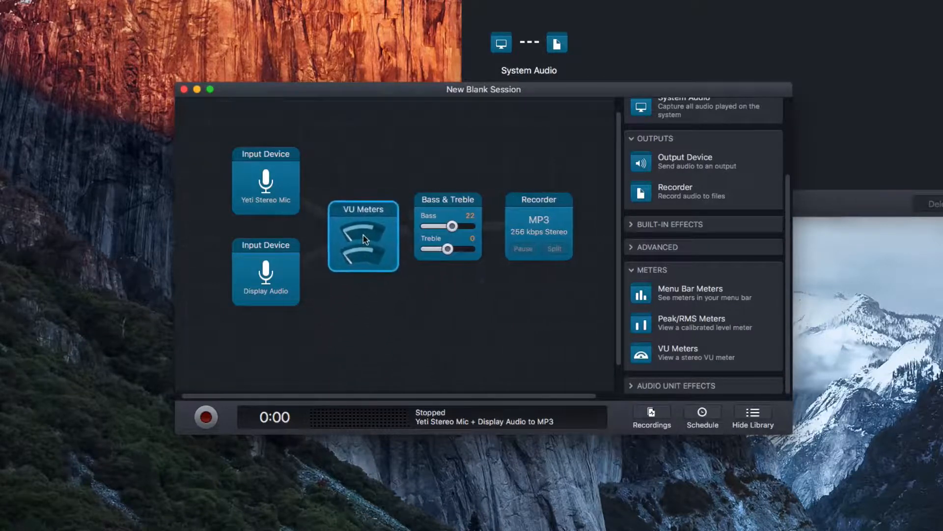
left_click_drag(363, 236, 491, 227)
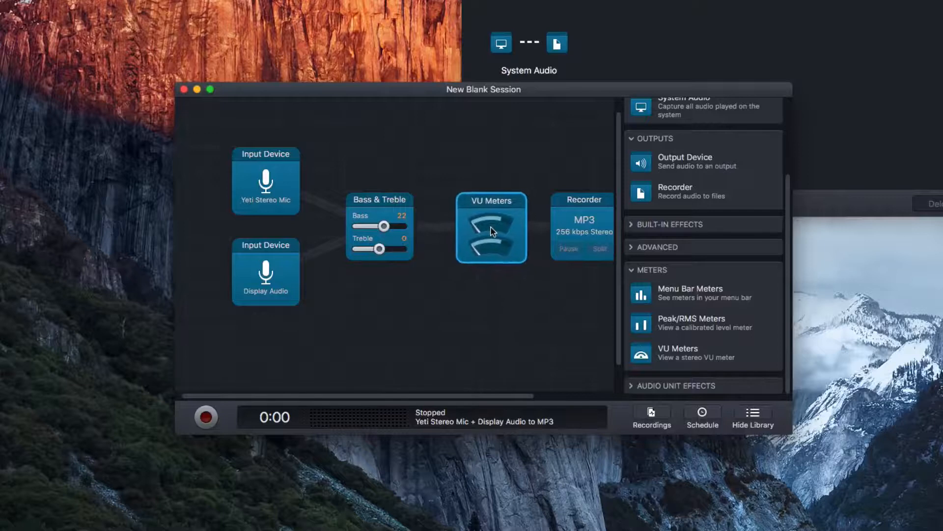
left_click_drag(492, 227, 403, 227)
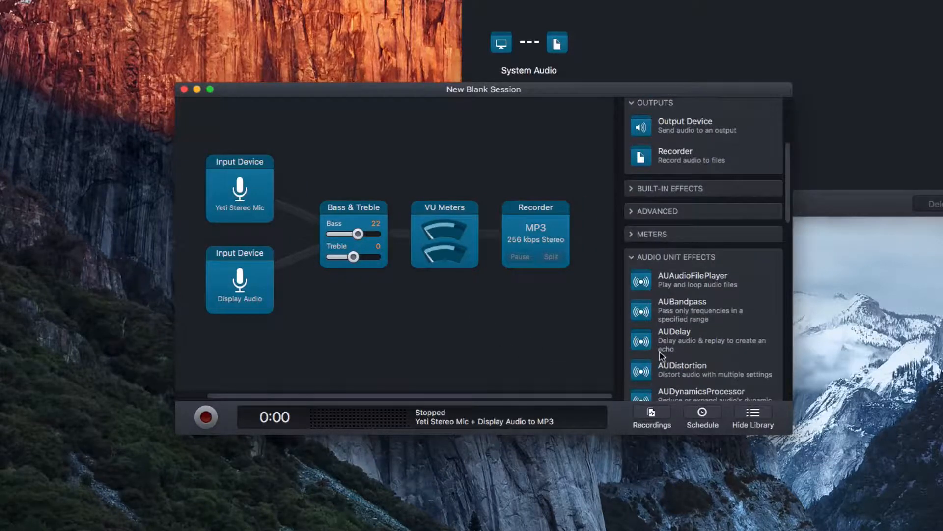
scroll("down", 3)
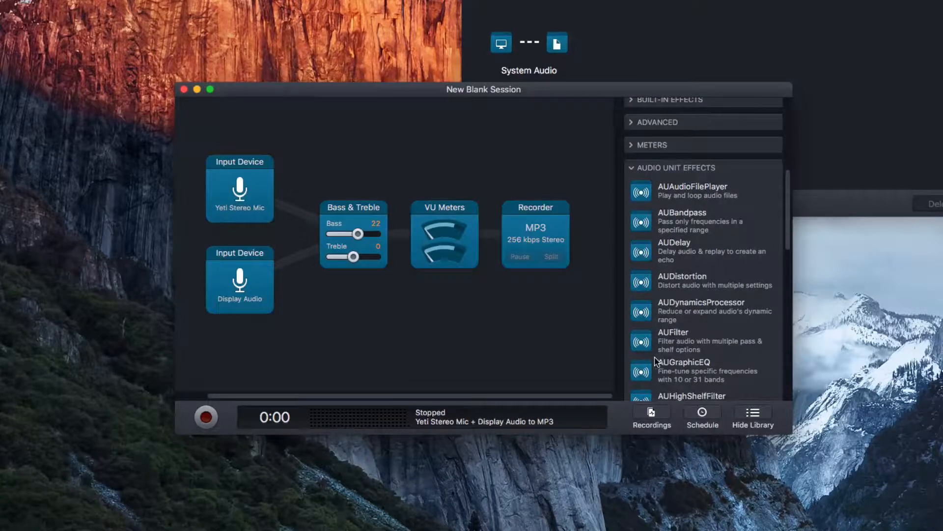
mouse_move(672, 259)
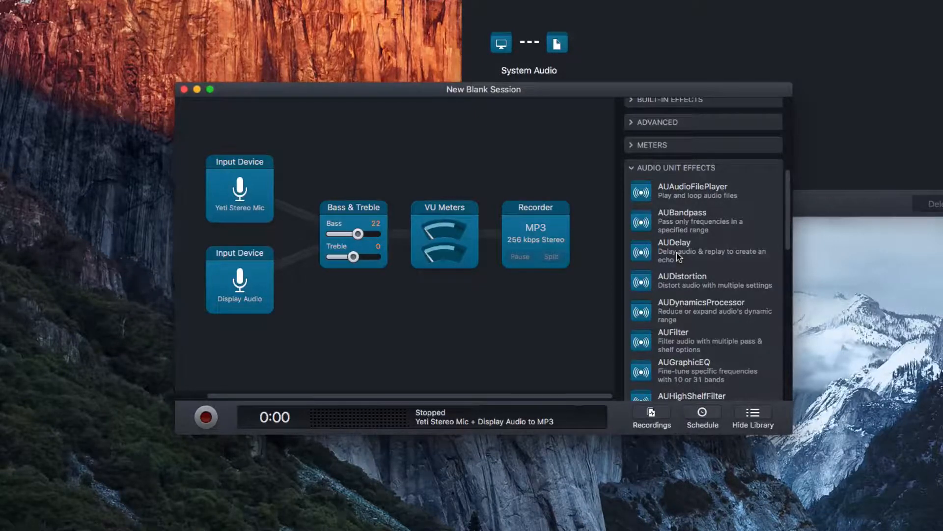
mouse_move(668, 169)
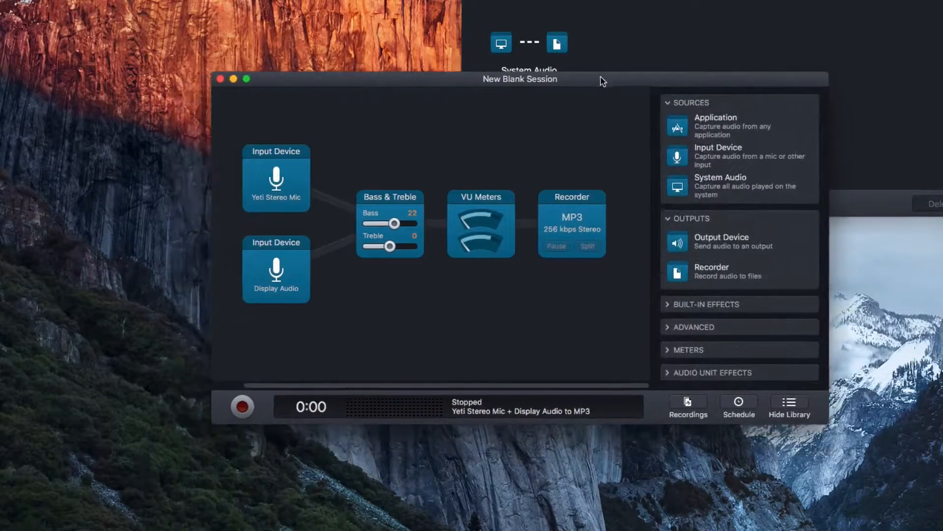
mouse_move(613, 147)
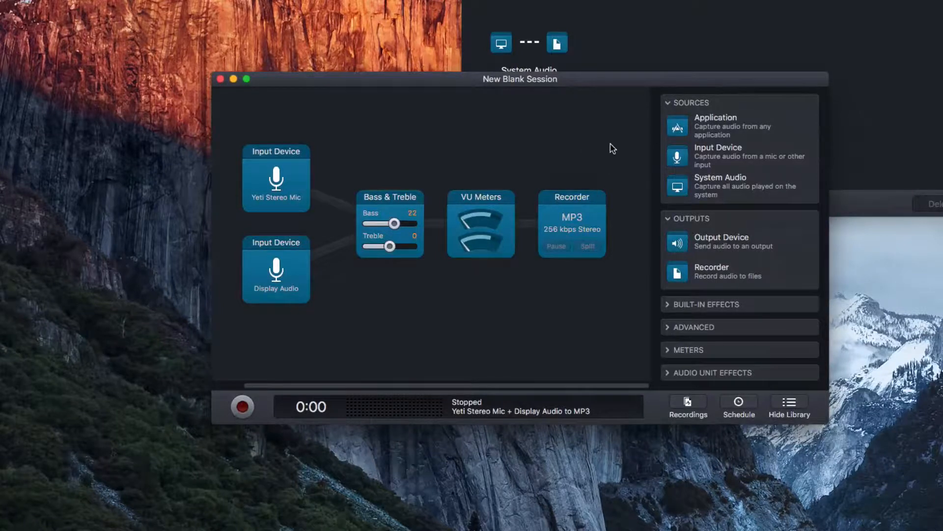
mouse_move(185, 369)
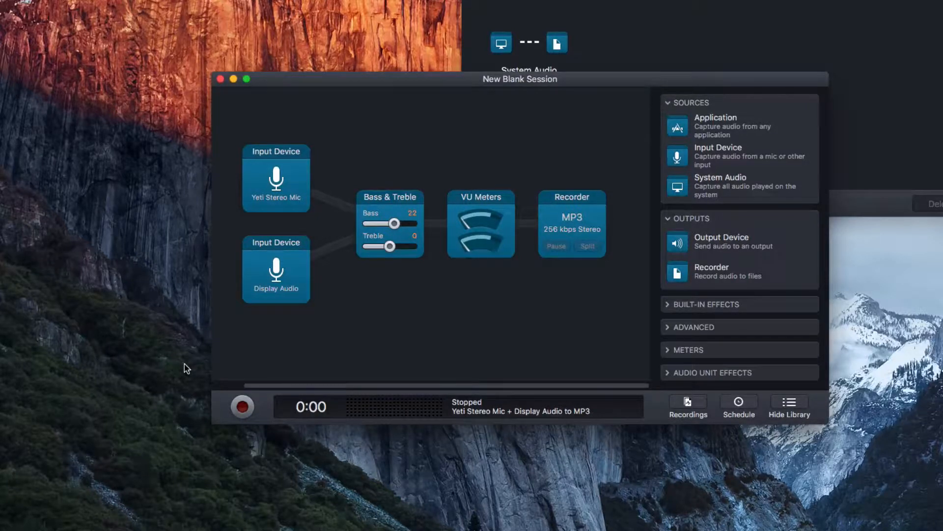
mouse_move(470, 272)
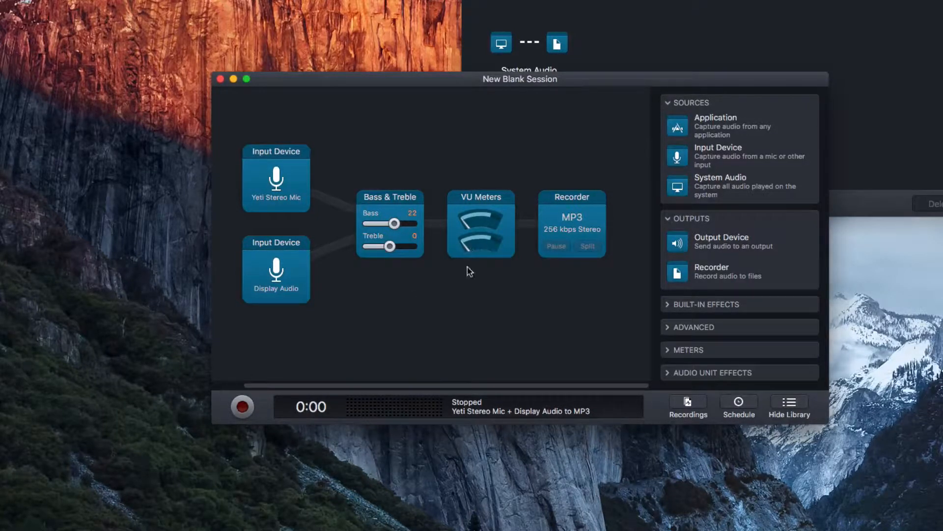